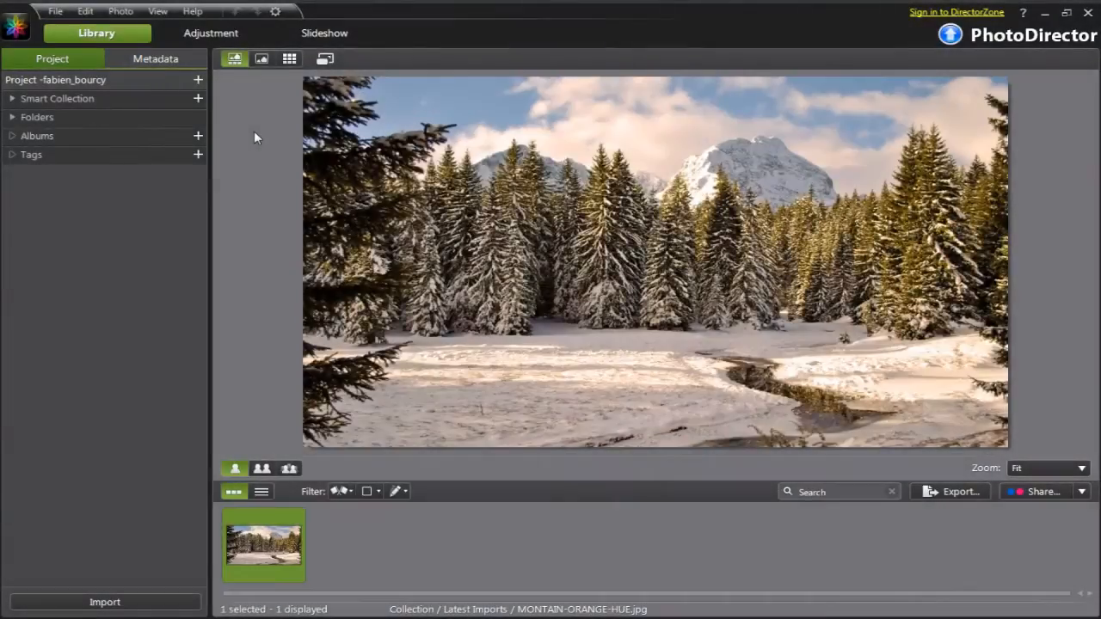
pyautogui.moveTo(207, 92)
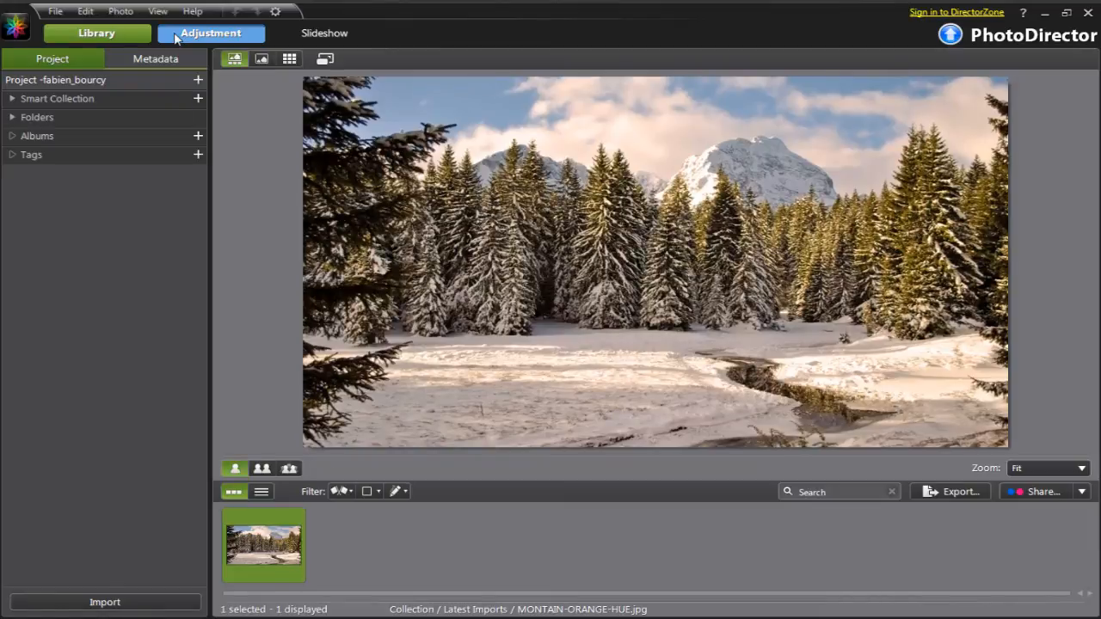
# Step: Show the Adjustment module's Manual panel with histogram, white balance, tone and HSL controls
pyautogui.click(211, 33)
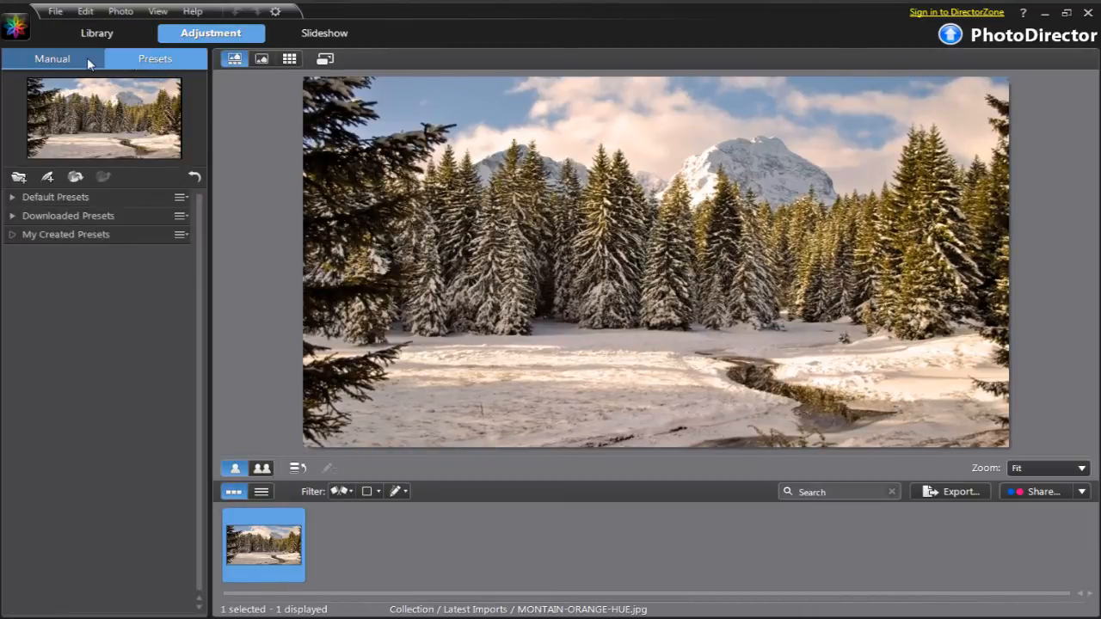
pyautogui.click(51, 59)
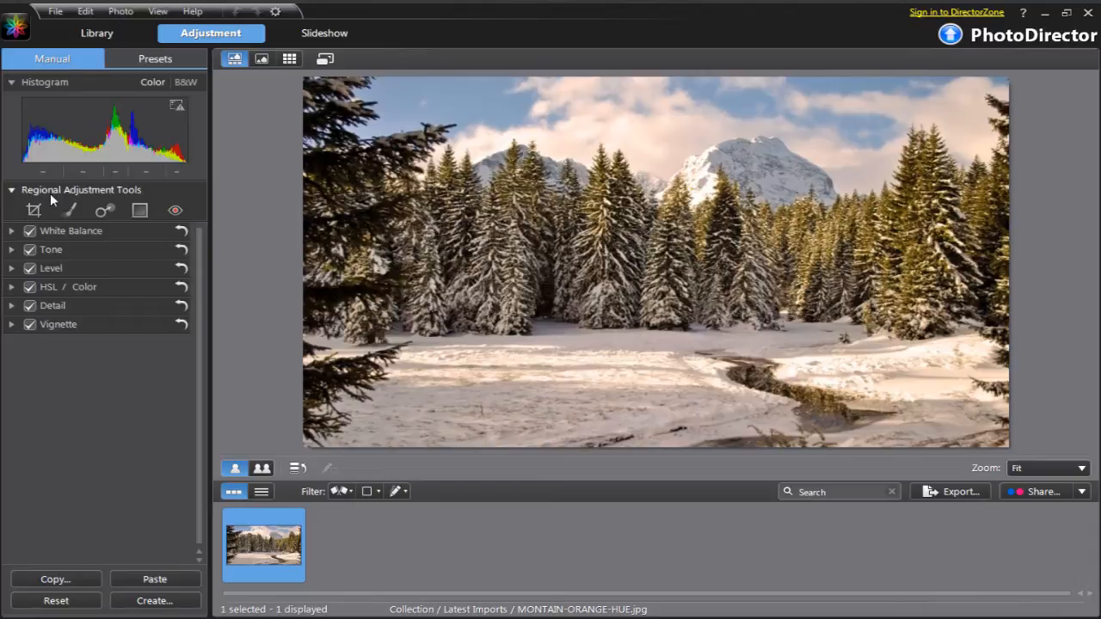
pyautogui.moveTo(13, 234)
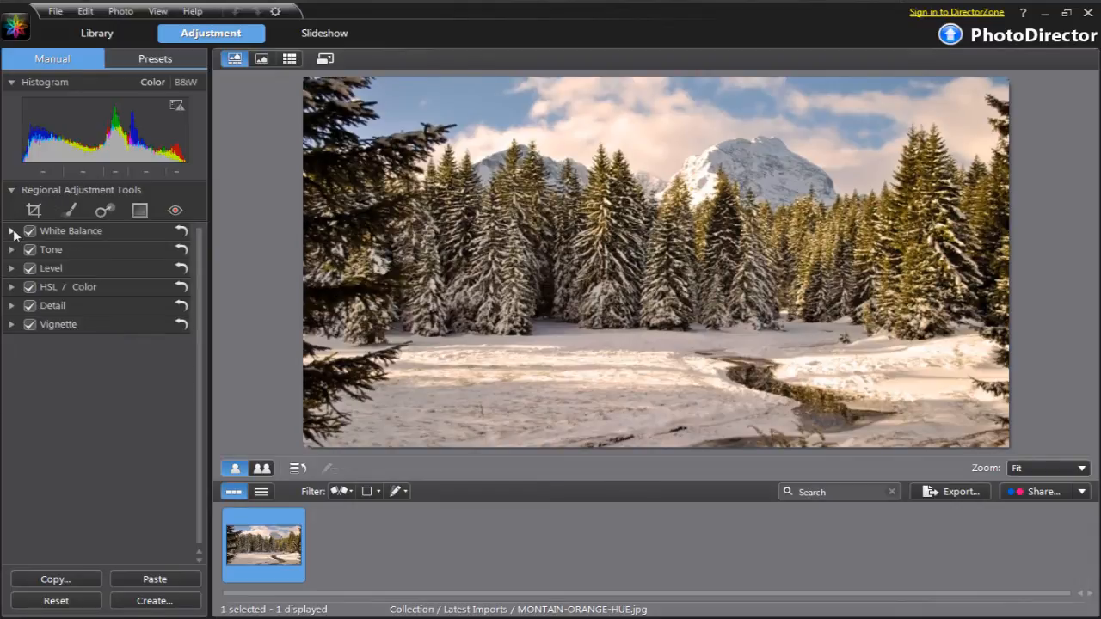
# Step: Switch the White Balance mode from As Shot to Auto
pyautogui.click(12, 230)
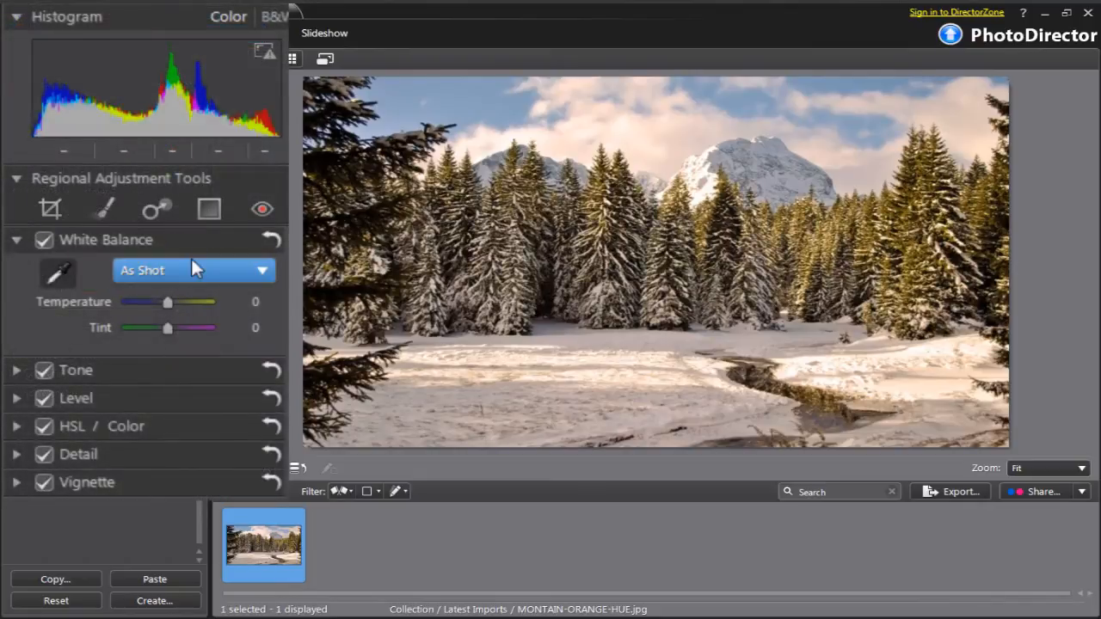
pyautogui.click(194, 270)
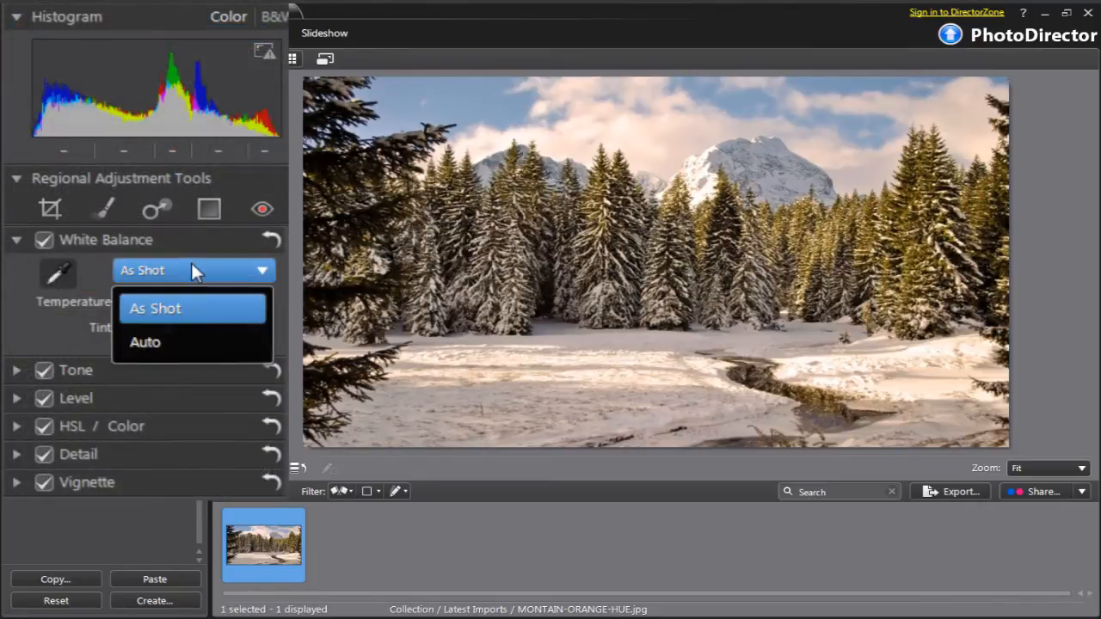
pyautogui.moveTo(215, 317)
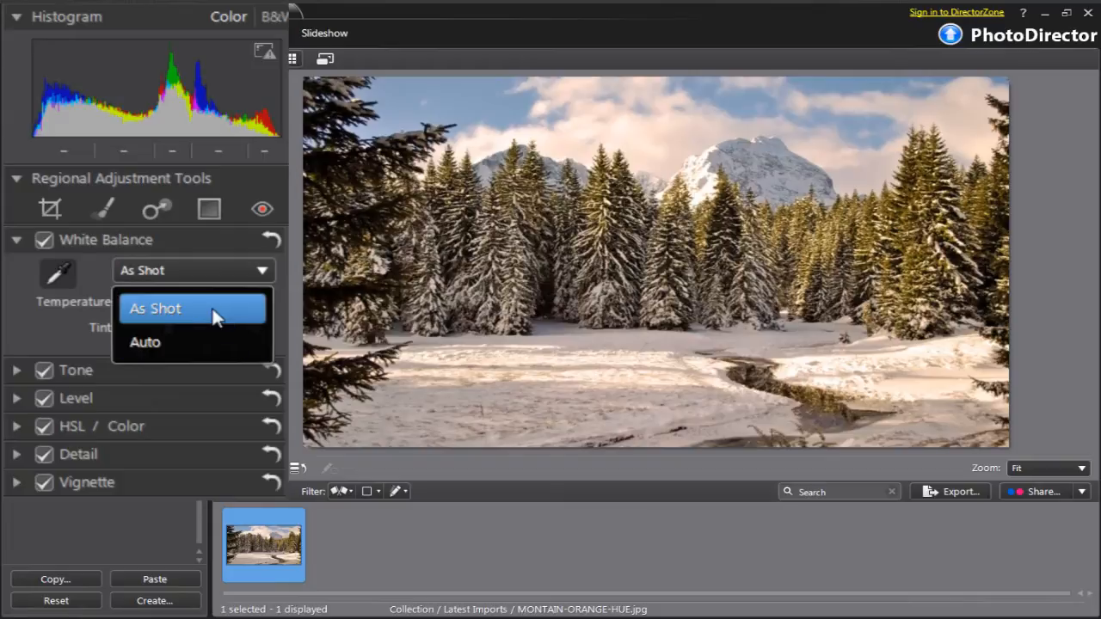
pyautogui.moveTo(220, 343)
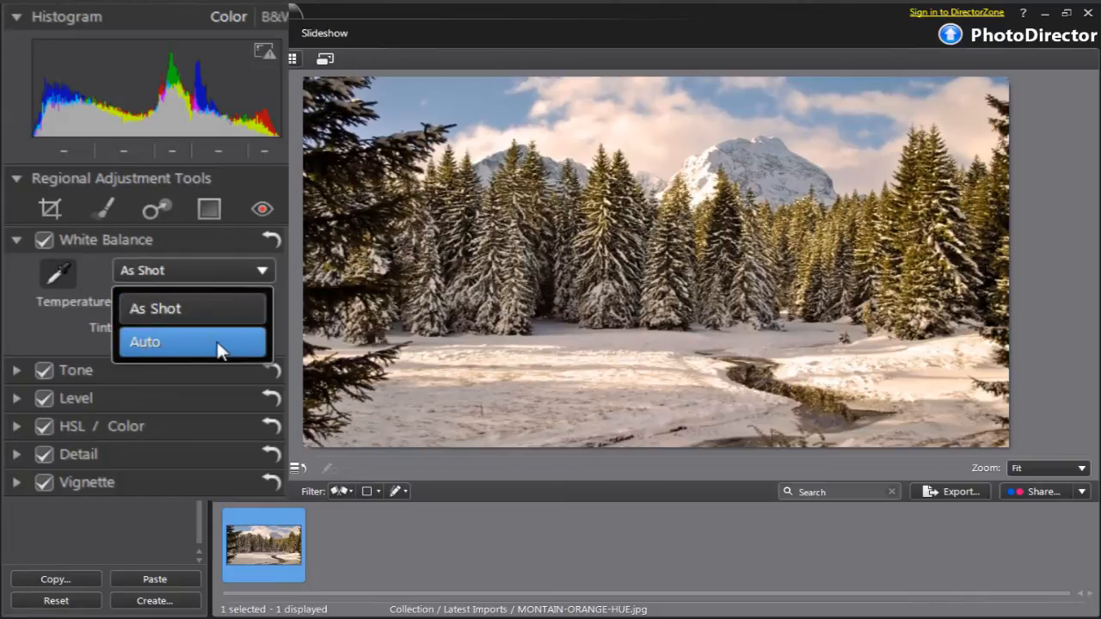
pyautogui.click(144, 341)
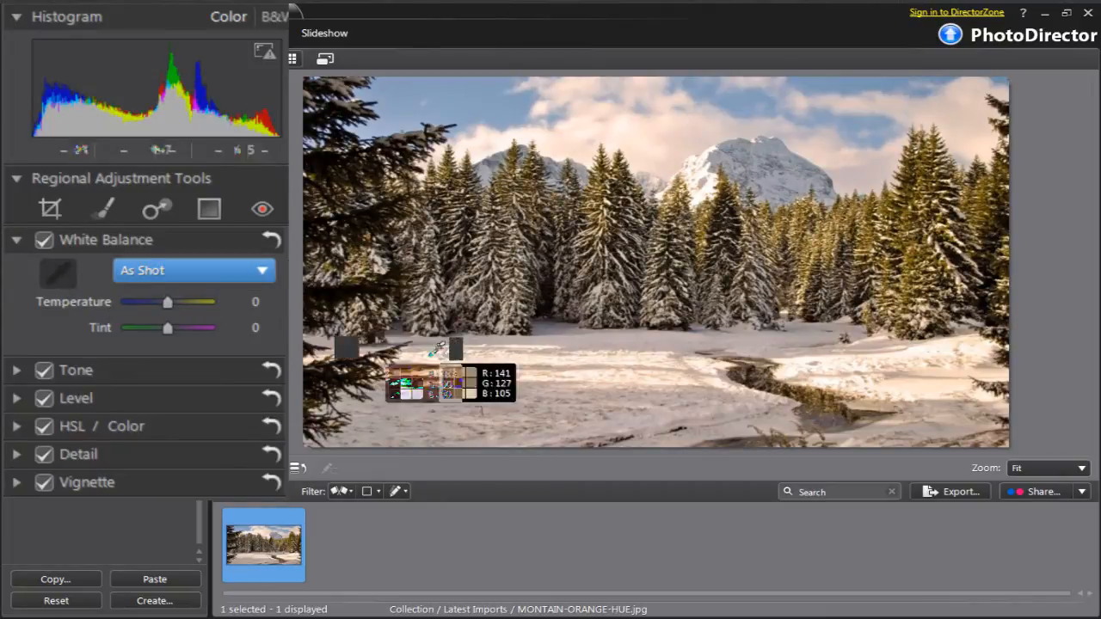
pyautogui.moveTo(460, 370)
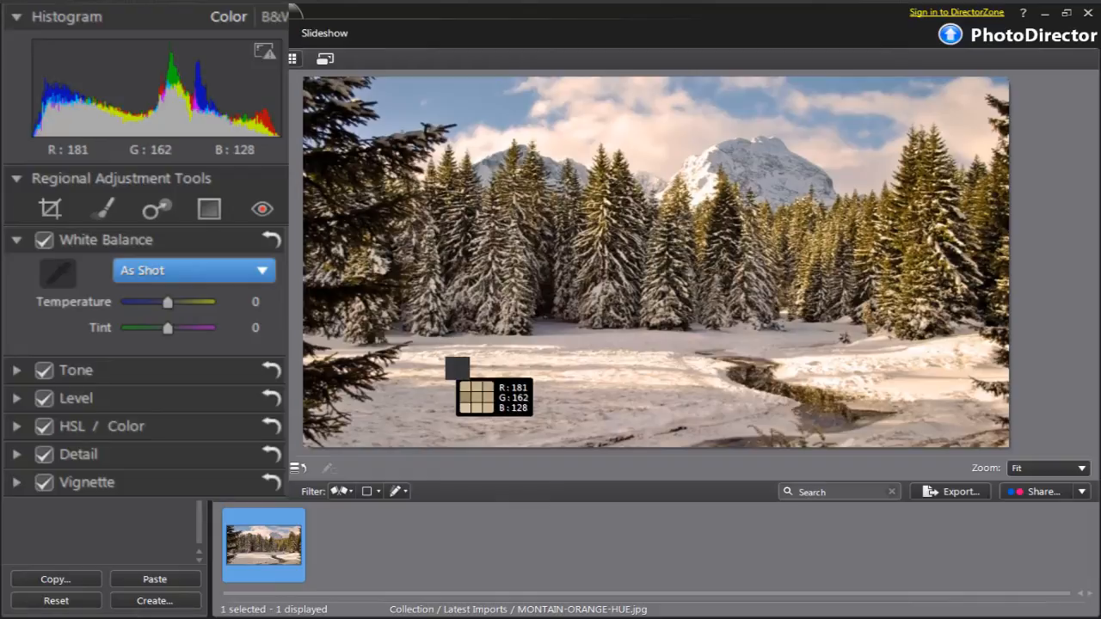
pyautogui.moveTo(558, 368)
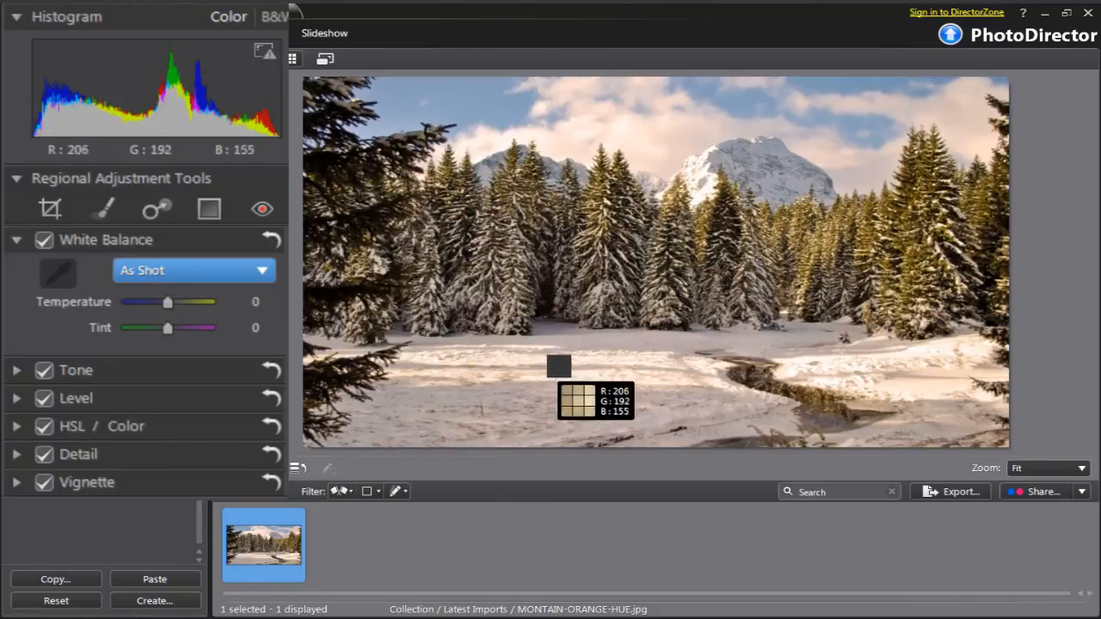
pyautogui.moveTo(602, 342)
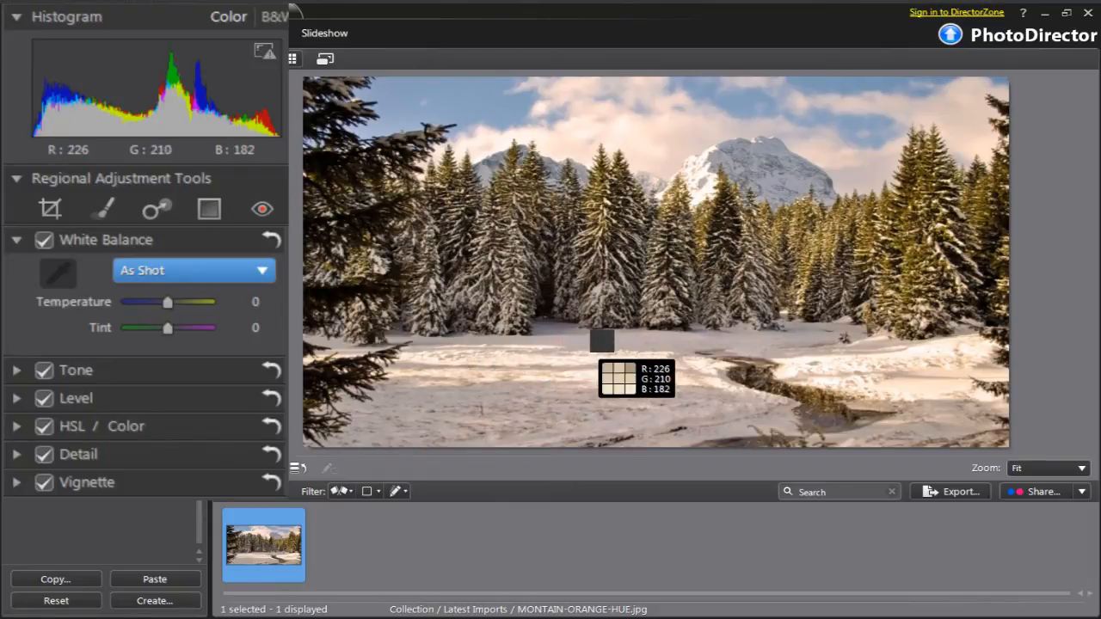
pyautogui.moveTo(585, 331)
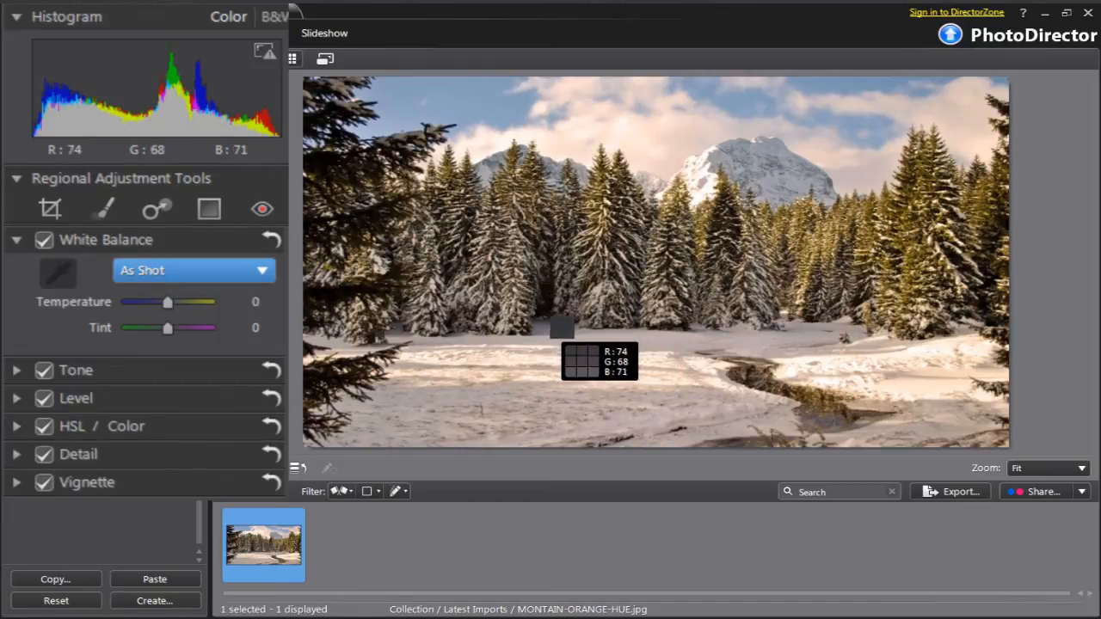
pyautogui.moveTo(566, 327)
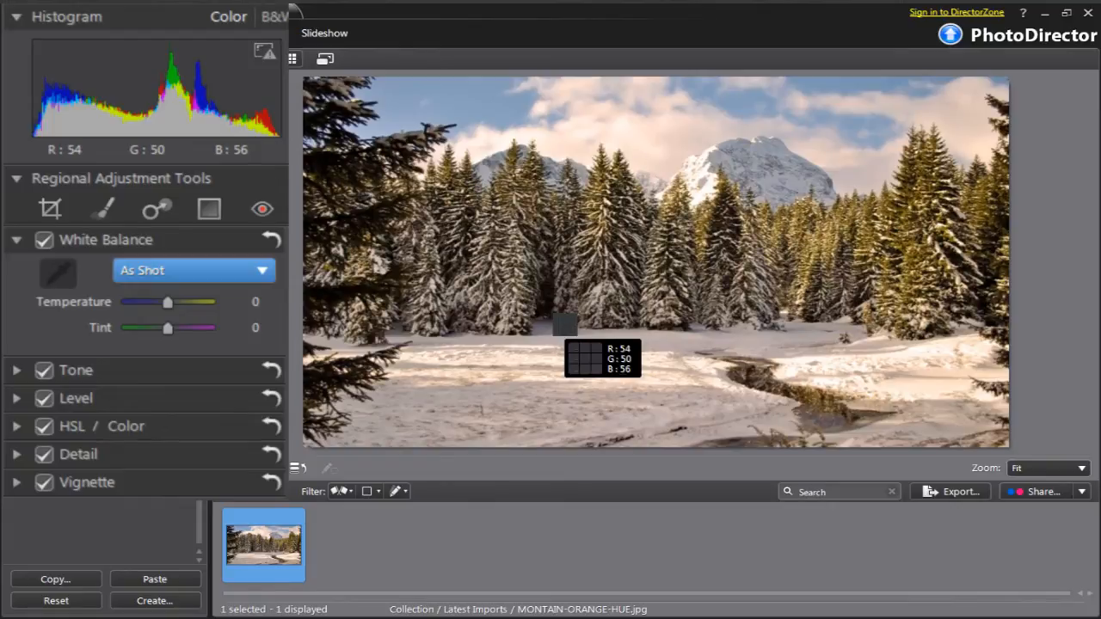
pyautogui.moveTo(576, 344)
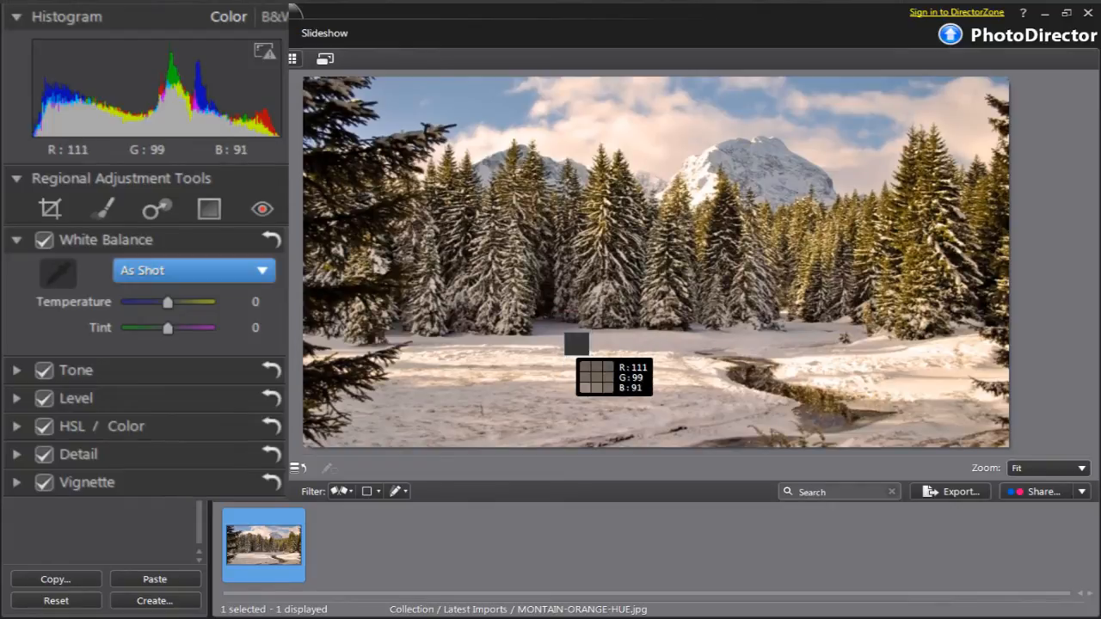
pyautogui.moveTo(826, 409)
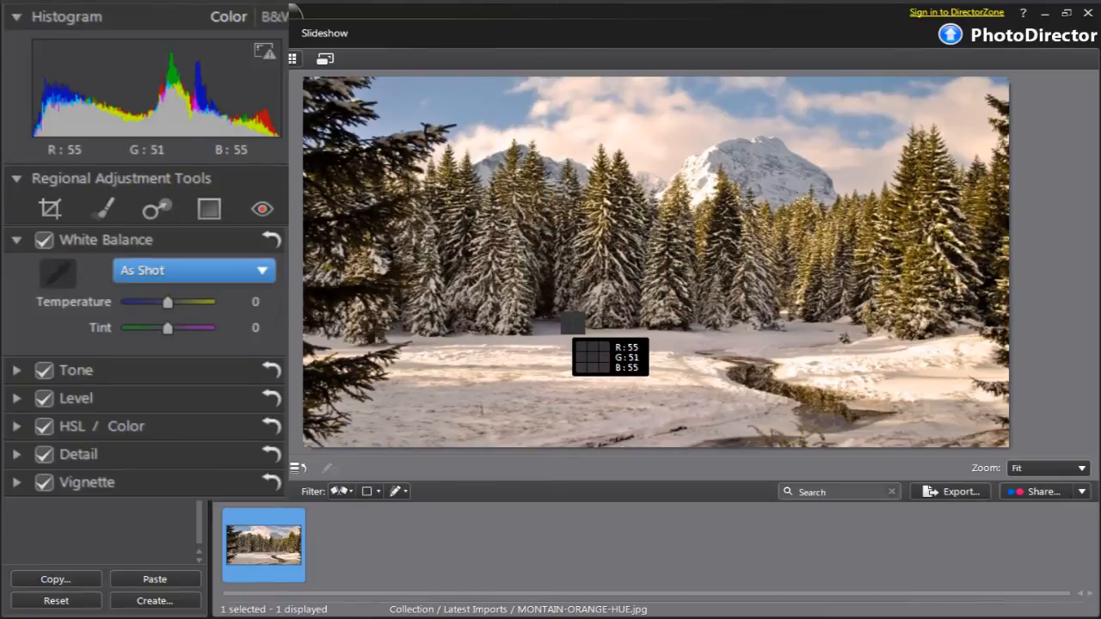
# Step: Sample the grey snow below the central trees, giving Custom white balance (temperature -4, tint -15)
pyautogui.click(573, 322)
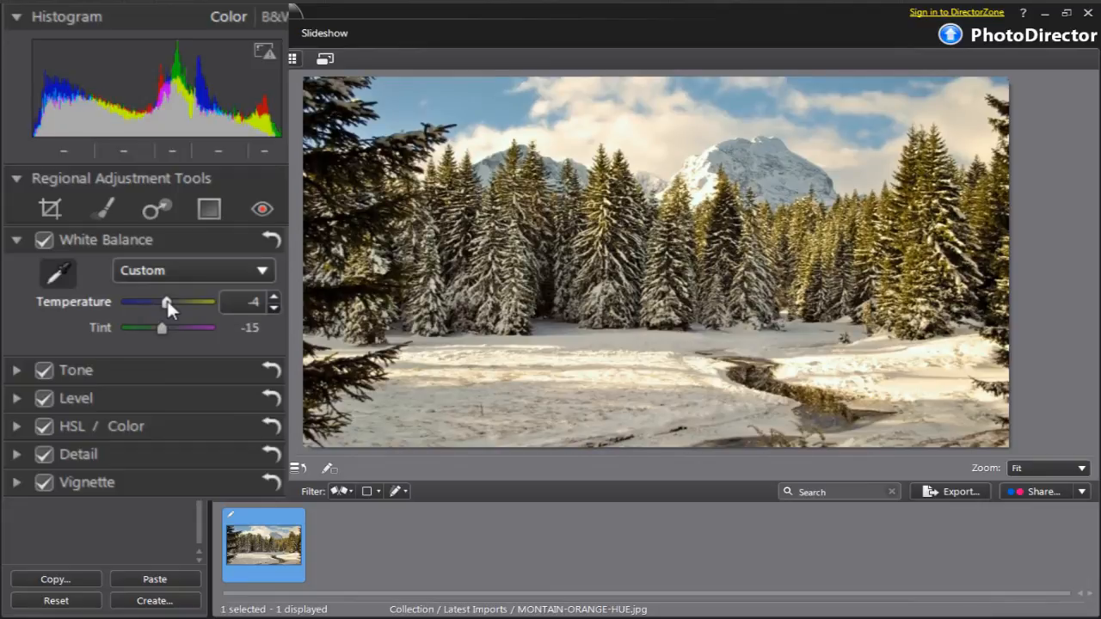
# Step: Compare warm and strongly blue Temperature values, finishing at -20
pyautogui.moveTo(166, 303); pyautogui.dragTo(174, 303)
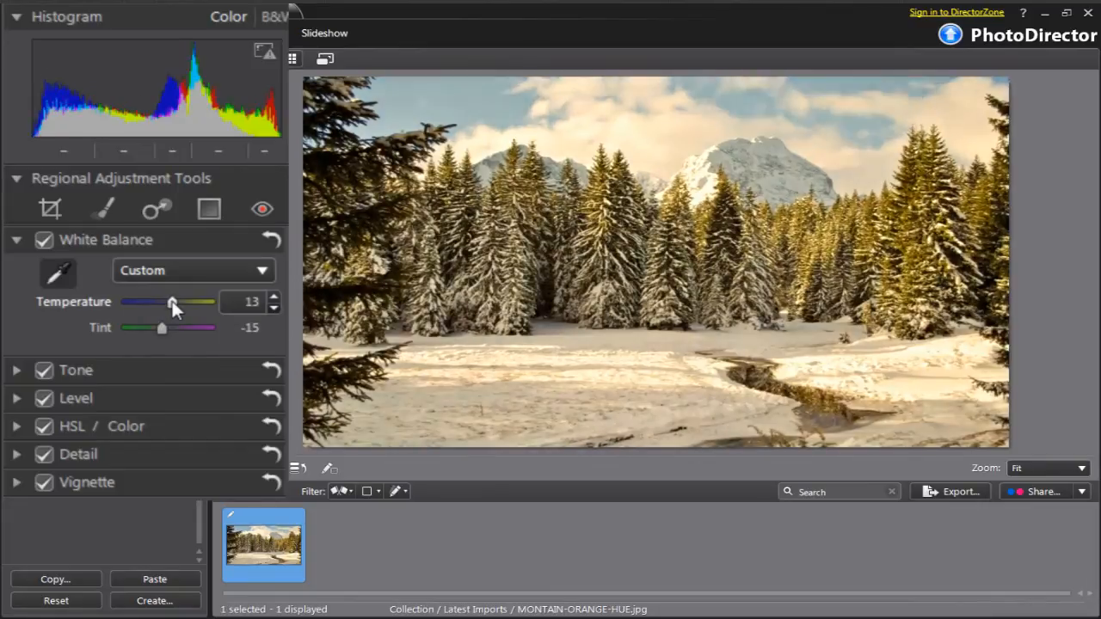
pyautogui.moveTo(172, 302); pyautogui.dragTo(163, 302)
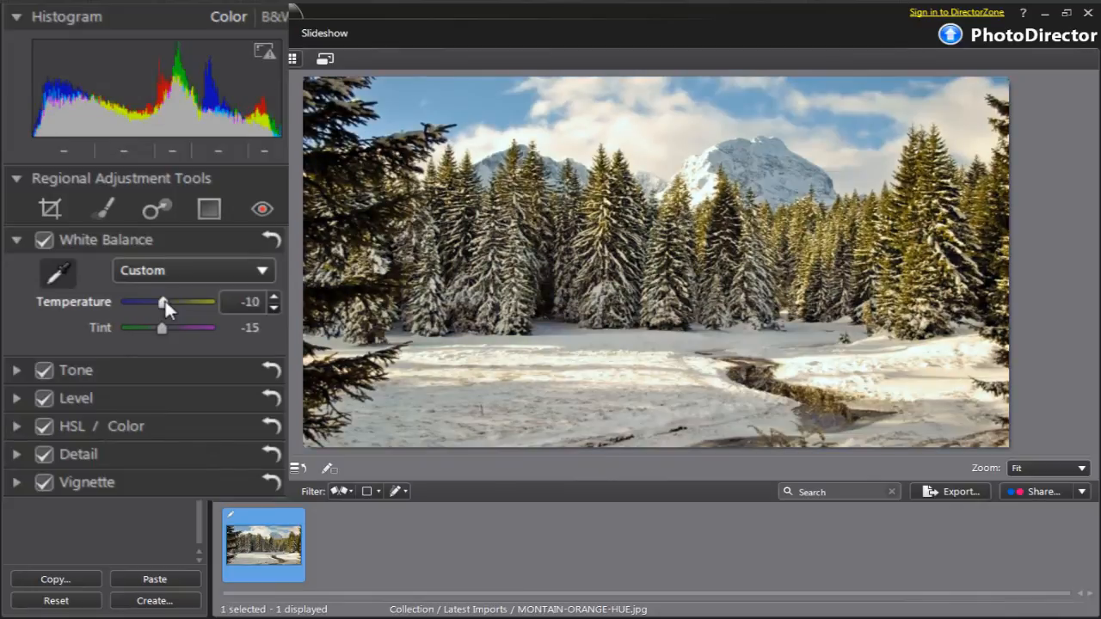
pyautogui.moveTo(168, 302); pyautogui.dragTo(163, 302)
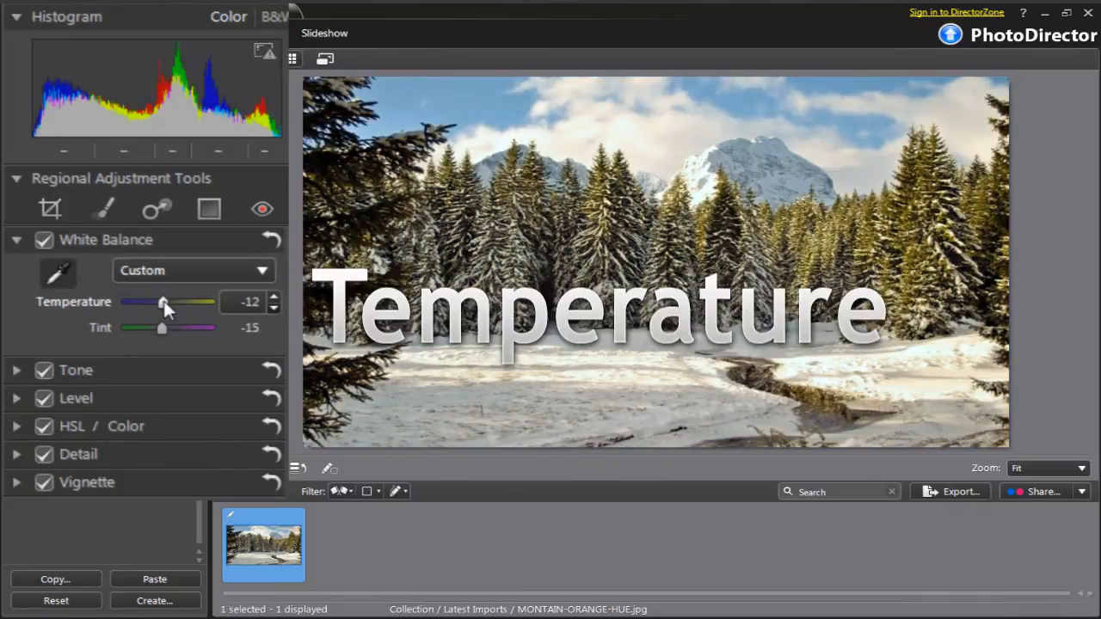
pyautogui.moveTo(168, 302); pyautogui.dragTo(162, 302)
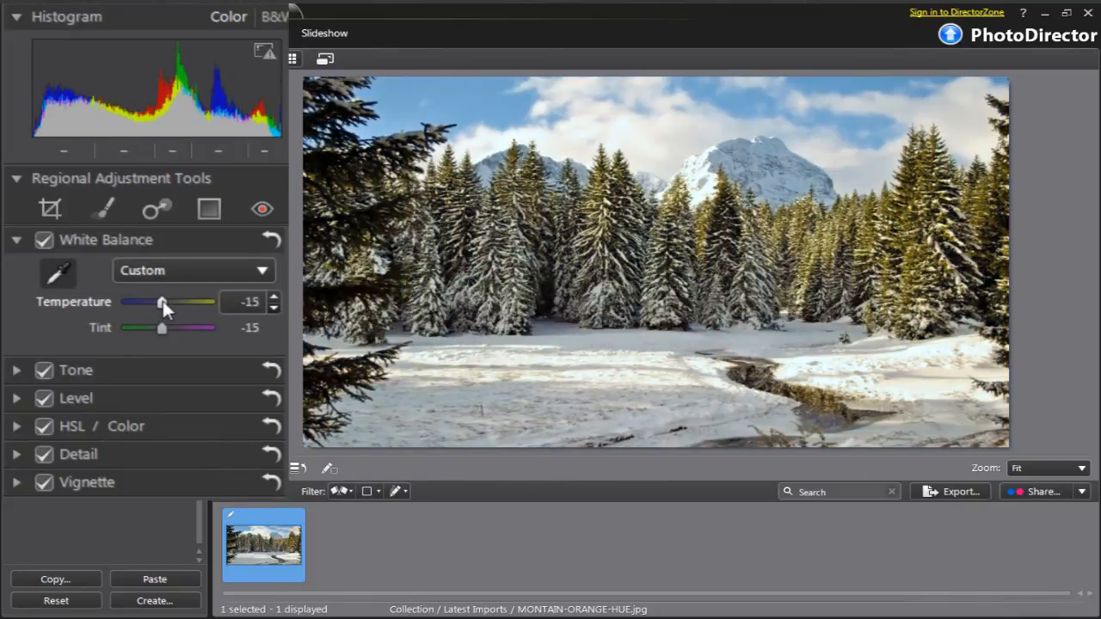
pyautogui.moveTo(164, 303); pyautogui.dragTo(140, 303)
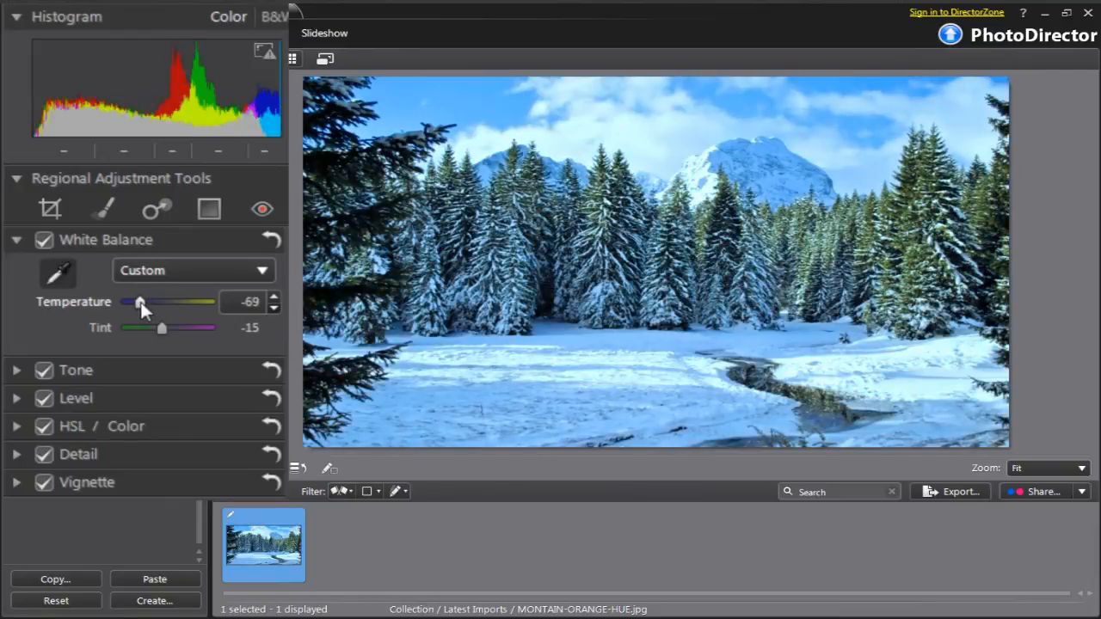
pyautogui.moveTo(139, 302); pyautogui.dragTo(179, 302)
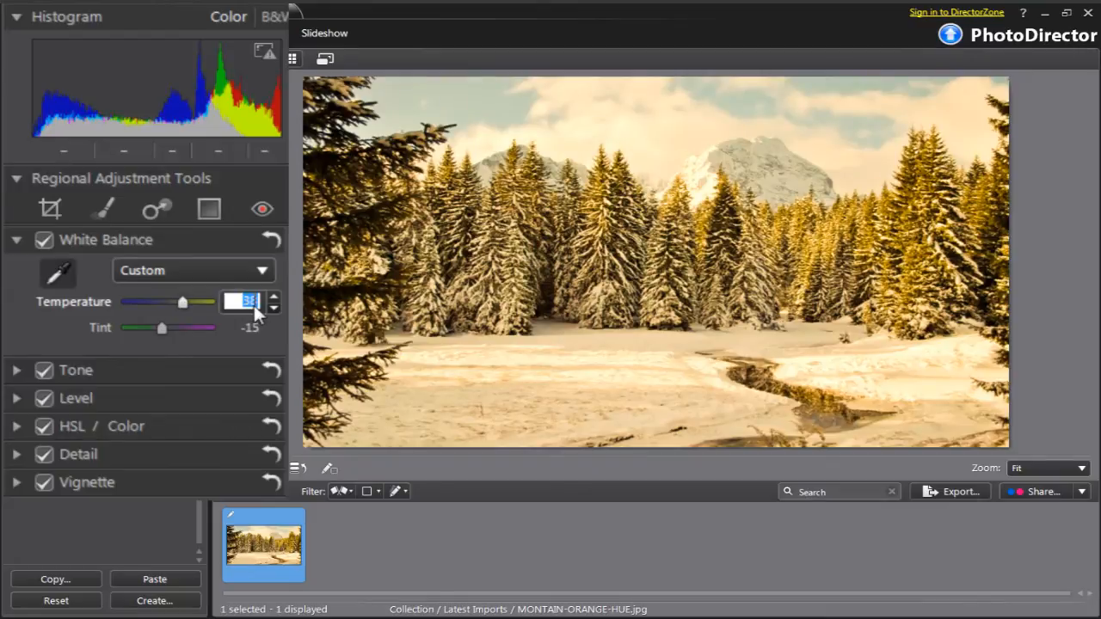
pyautogui.moveTo(182, 302); pyautogui.dragTo(160, 302)
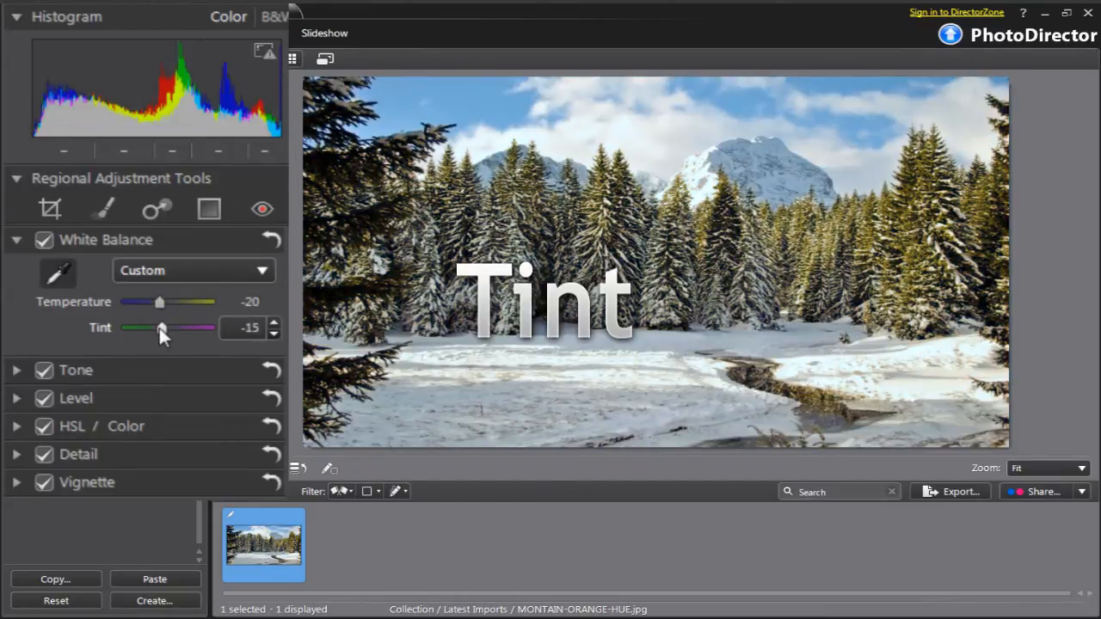
# Step: Test strong green and magenta Tint values, leaving Tint at -8
pyautogui.moveTo(162, 328); pyautogui.dragTo(133, 328)
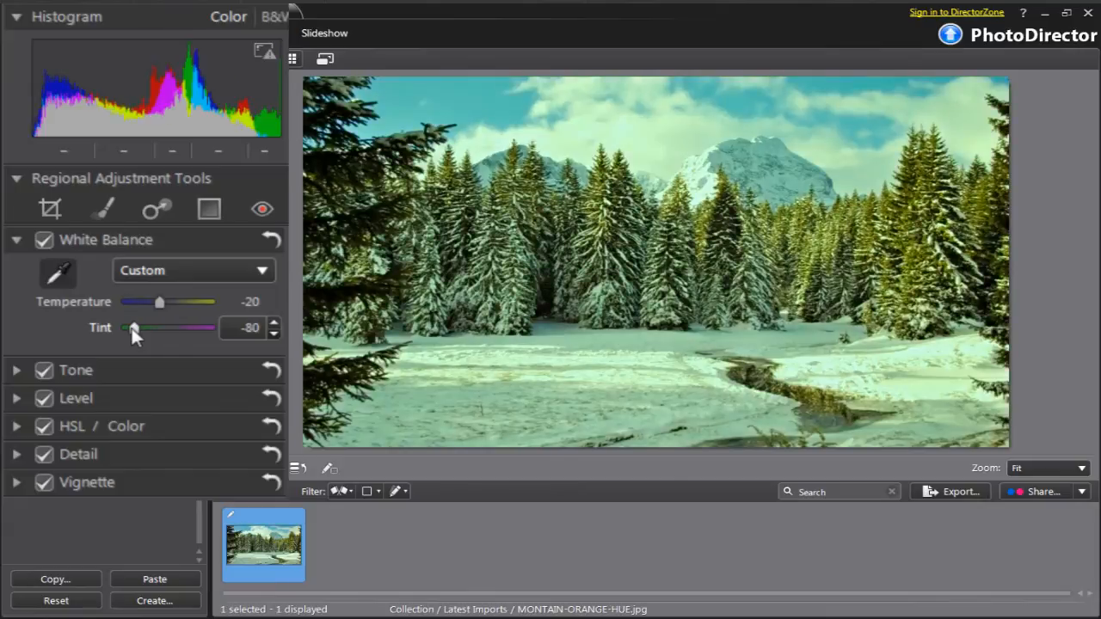
pyautogui.moveTo(133, 327); pyautogui.dragTo(168, 328)
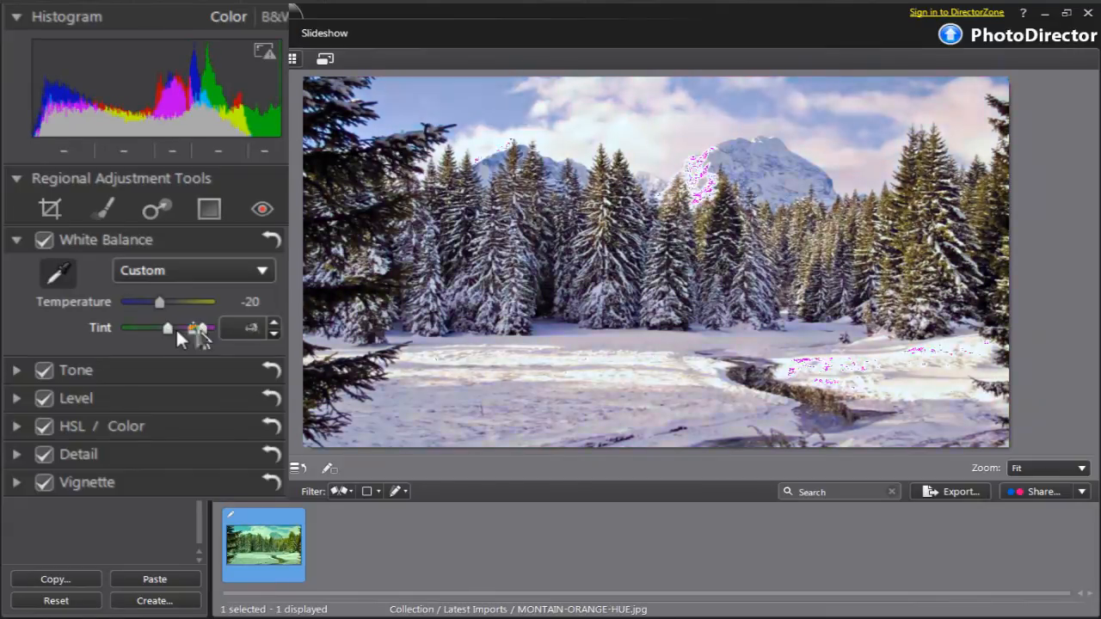
pyautogui.moveTo(168, 328); pyautogui.dragTo(191, 328)
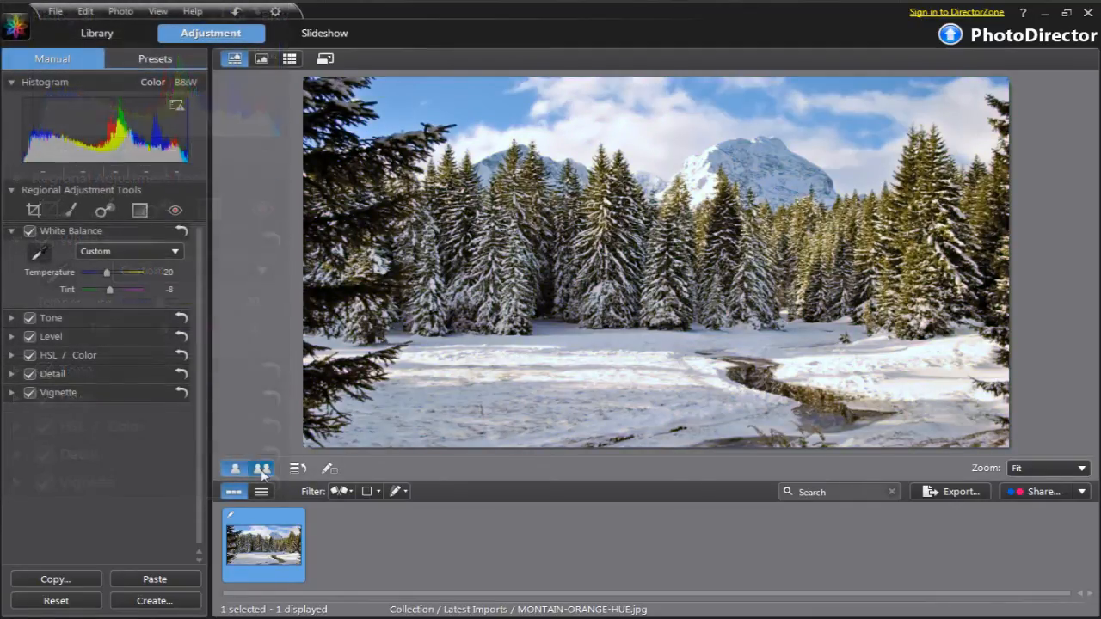
# Step: Reset White Balance to As Shot, returning temperature and tint to 0
pyautogui.click(263, 468)
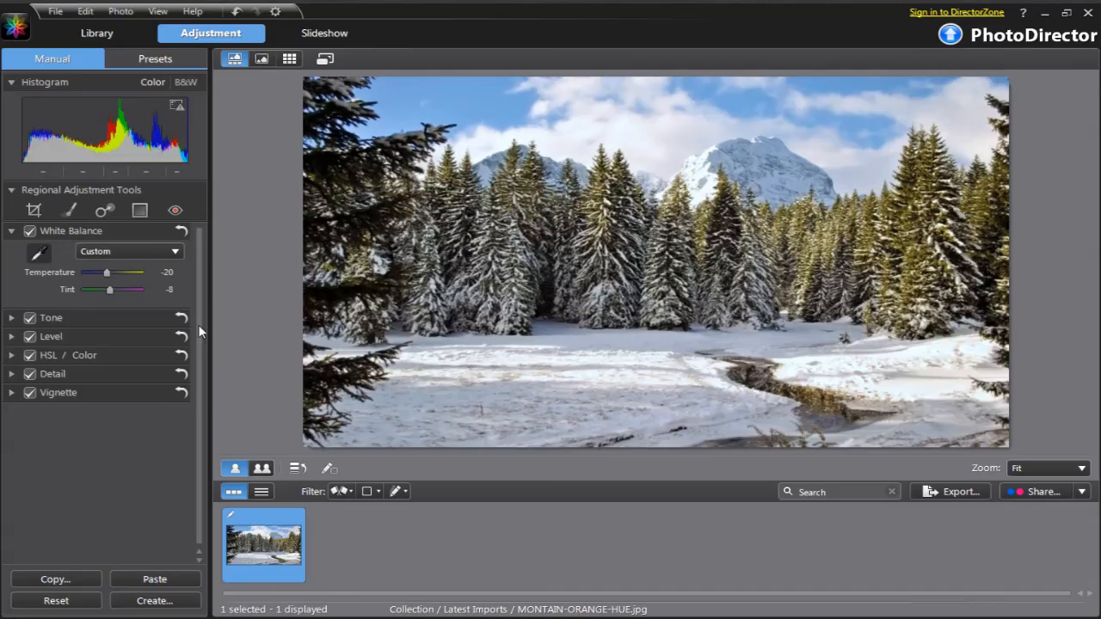
pyautogui.moveTo(182, 231)
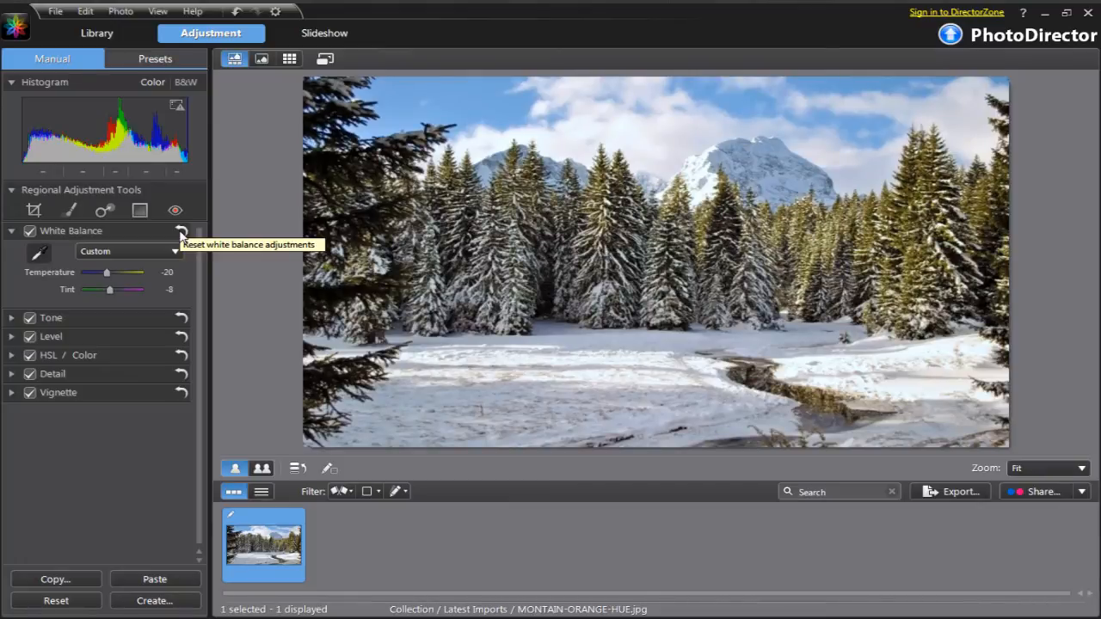
pyautogui.click(181, 234)
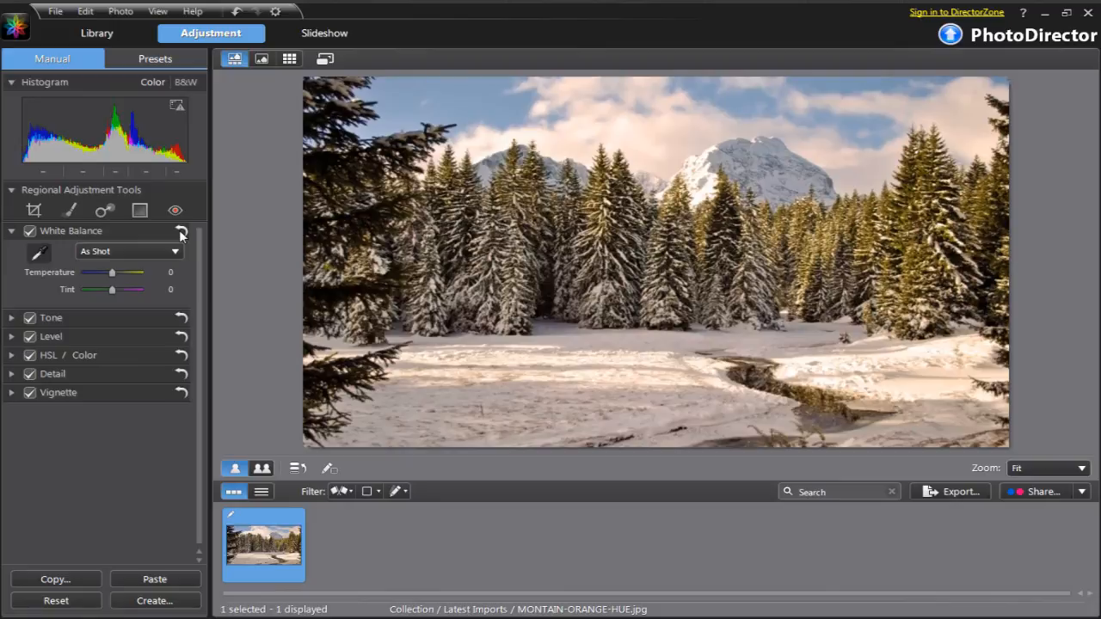